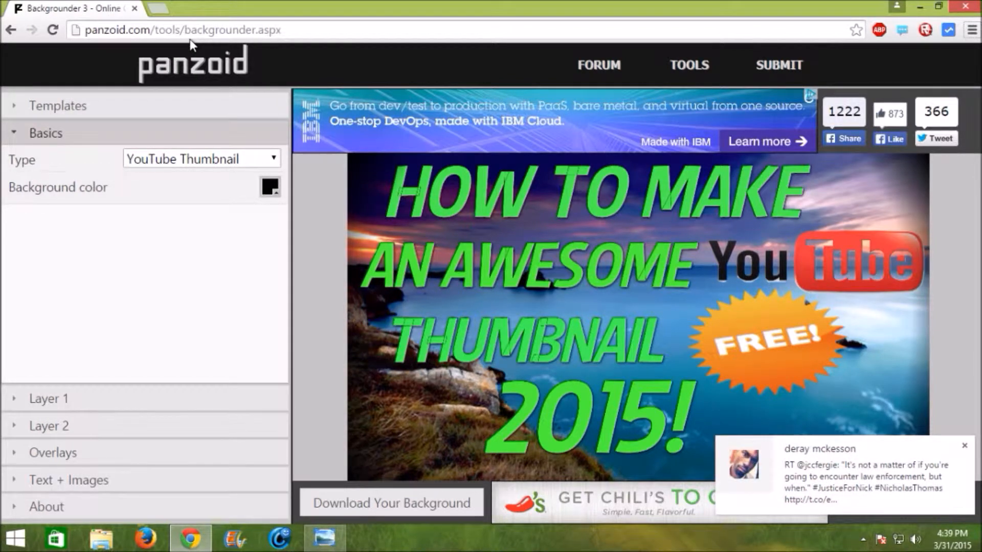
{"action": "mouse_move", "coordinate": [159, 6]}
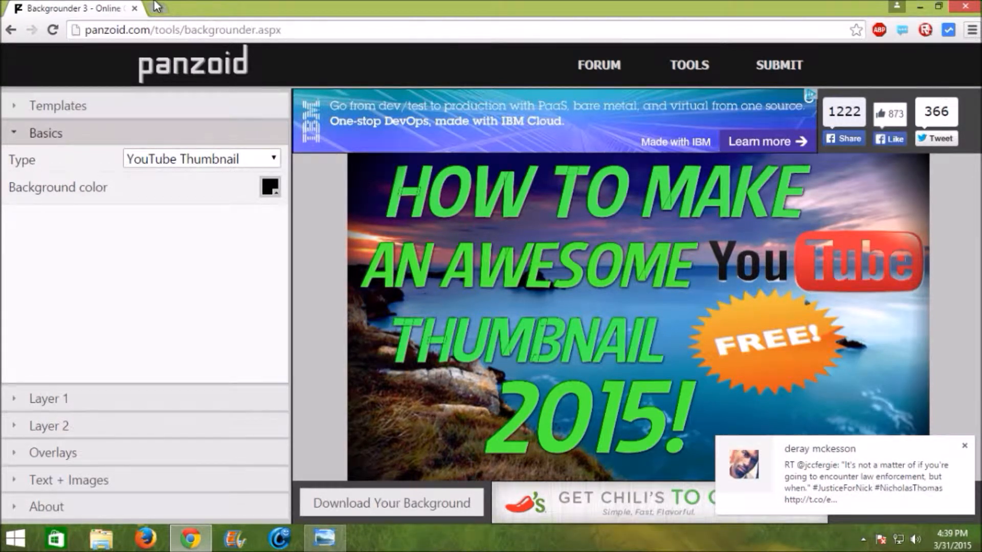
Start a new browser tab and search Google for 'backgrounder'.
{"action": "left_click", "coordinate": [288, 8]}
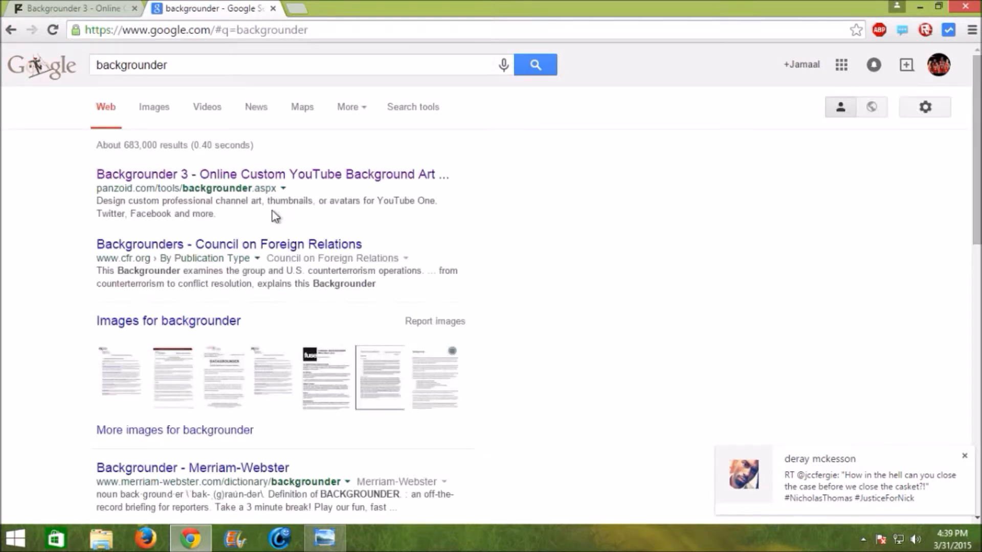
Launch Backgrounder 3 from the results and expand the Layer 1 image options.
{"action": "left_click", "coordinate": [270, 174]}
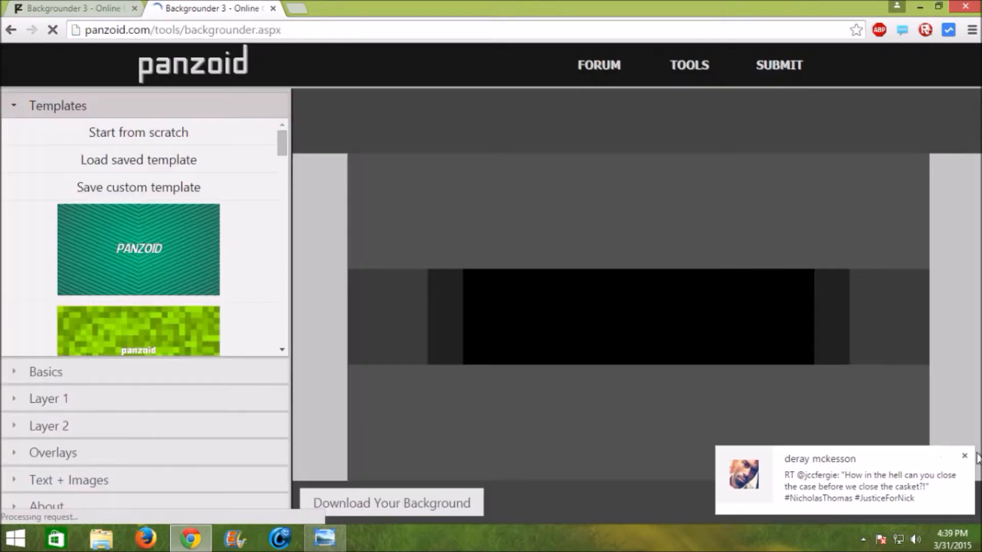
{"action": "left_click", "coordinate": [48, 399]}
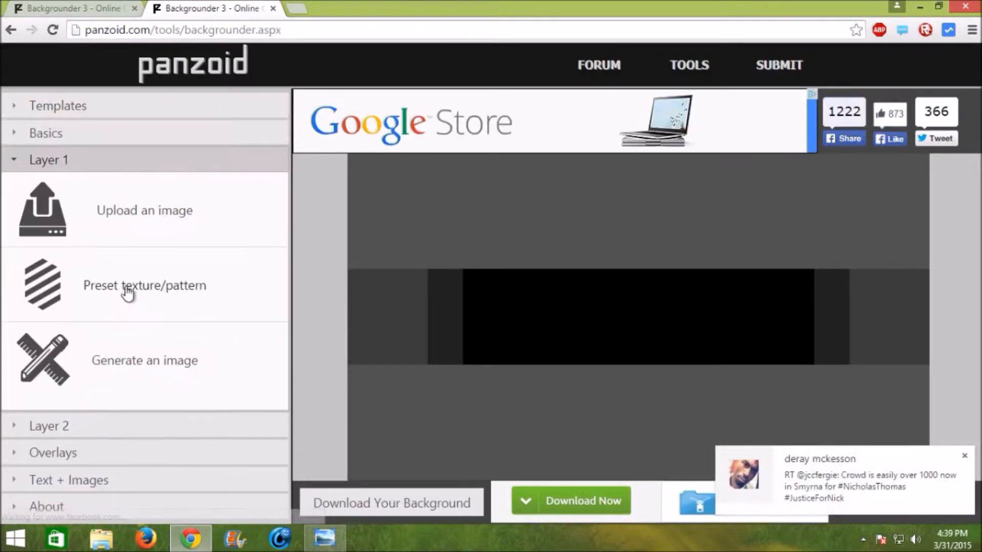
{"action": "mouse_move", "coordinate": [166, 135]}
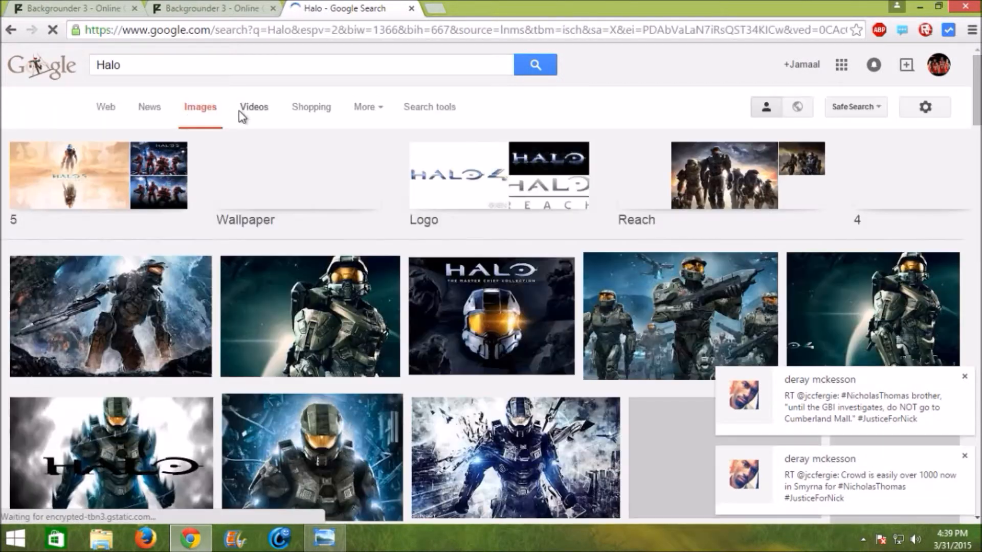
Preview the Master Chief Halo 4 image from the 'Halo' image results.
{"action": "scroll", "scroll_direction": "down", "scroll_amount": 3}
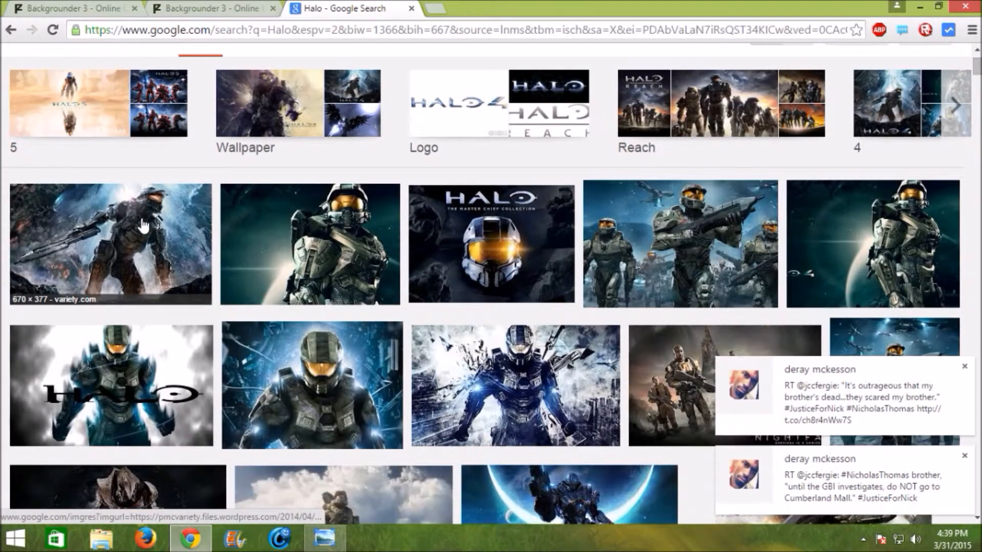
{"action": "left_click", "coordinate": [110, 244]}
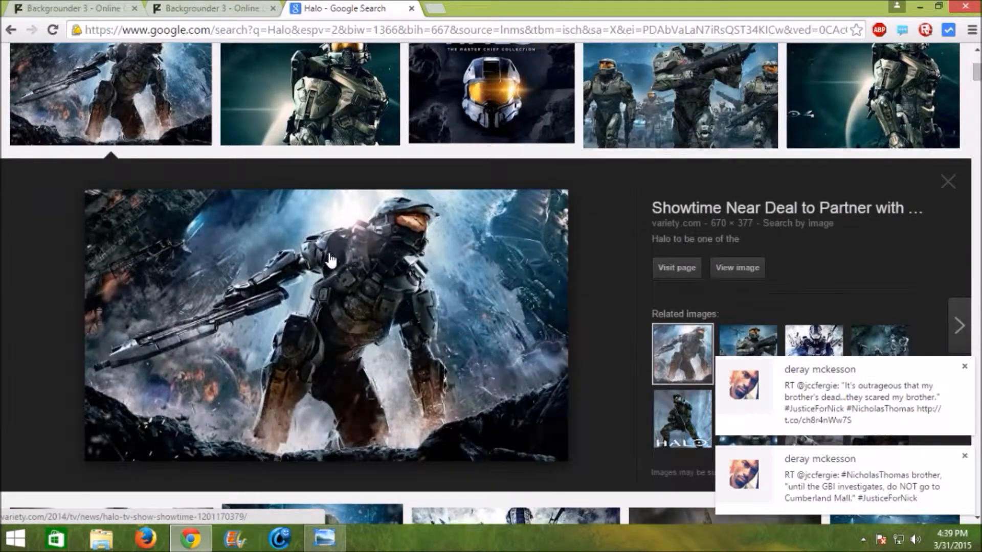
Launch Snipping Tool from the Start menu and capture the whole Master Chief preview image.
{"action": "left_click", "coordinate": [15, 538]}
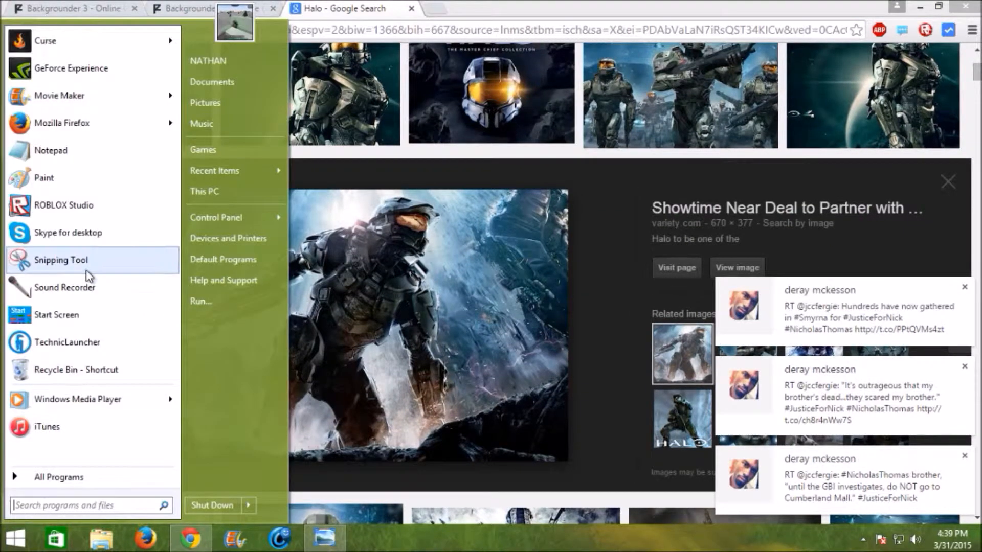
{"action": "mouse_move", "coordinate": [61, 259]}
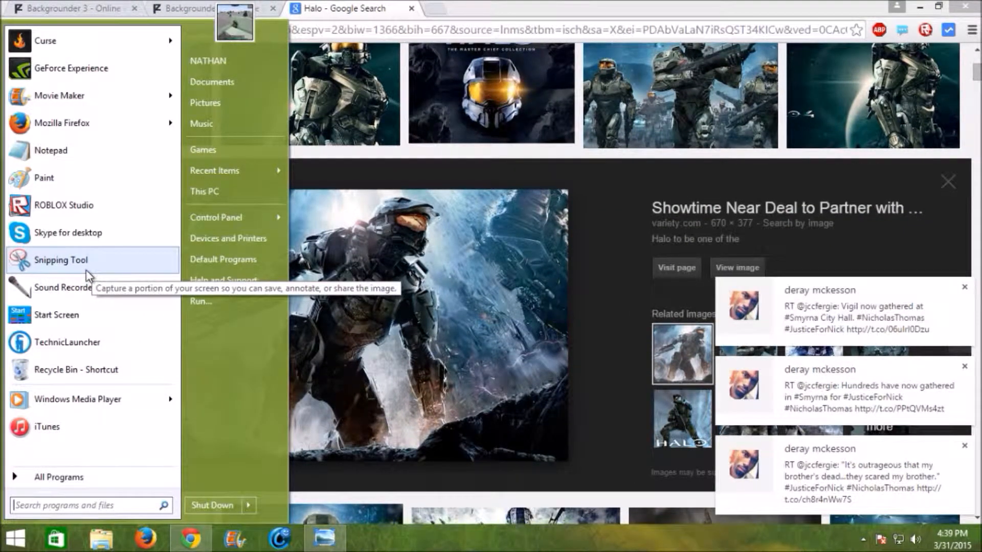
{"action": "left_click", "coordinate": [60, 259]}
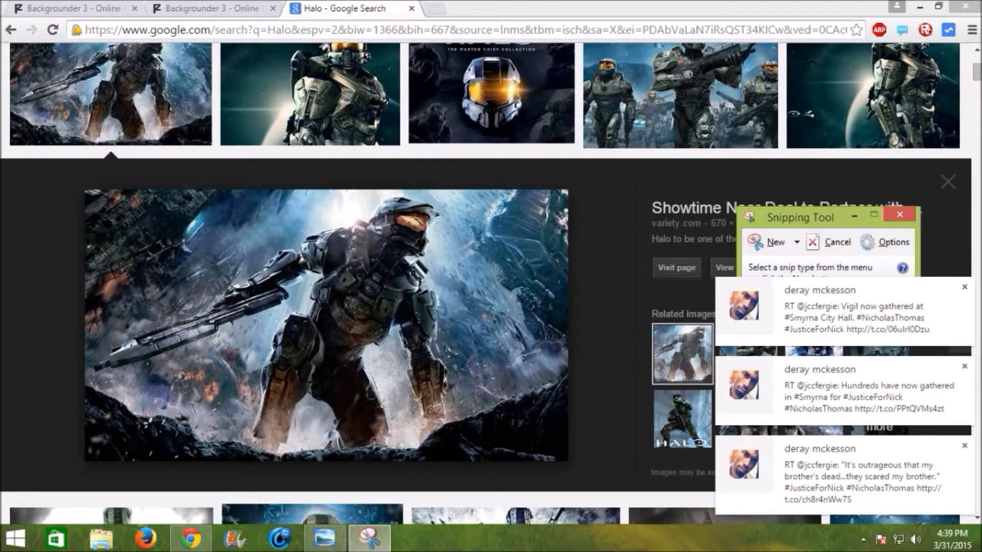
{"action": "left_click", "coordinate": [898, 214]}
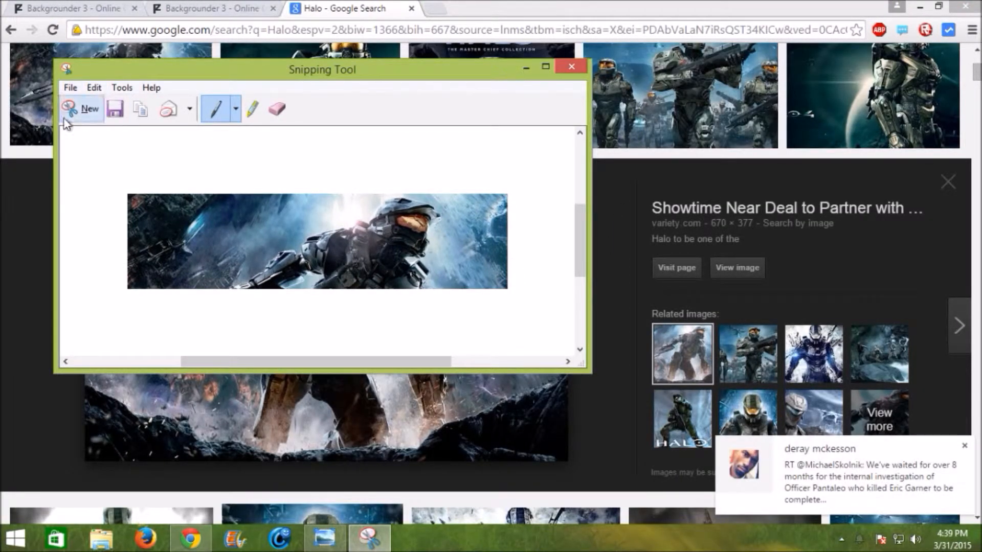
{"action": "left_click", "coordinate": [82, 108]}
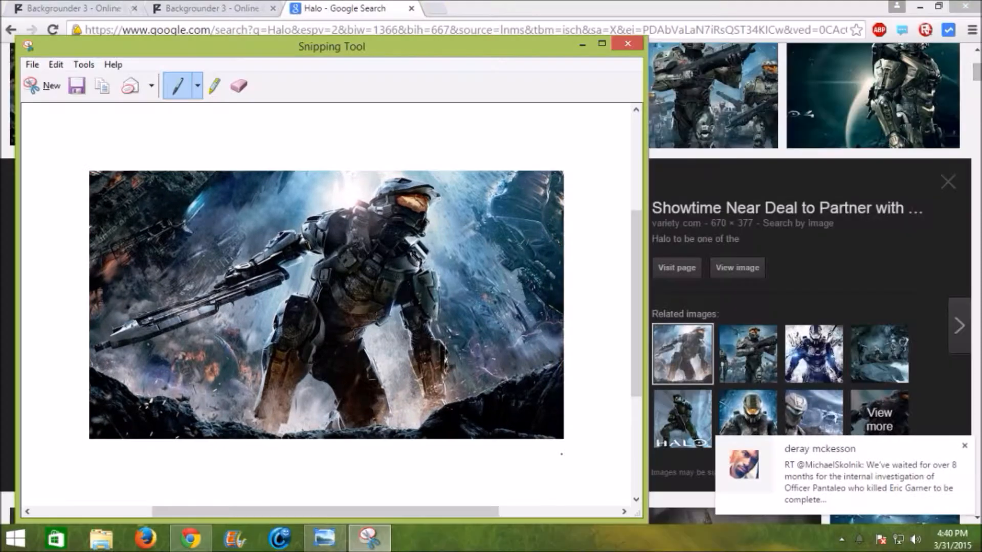
Save the captured image as a PNG on the Desktop.
{"action": "left_click", "coordinate": [77, 86]}
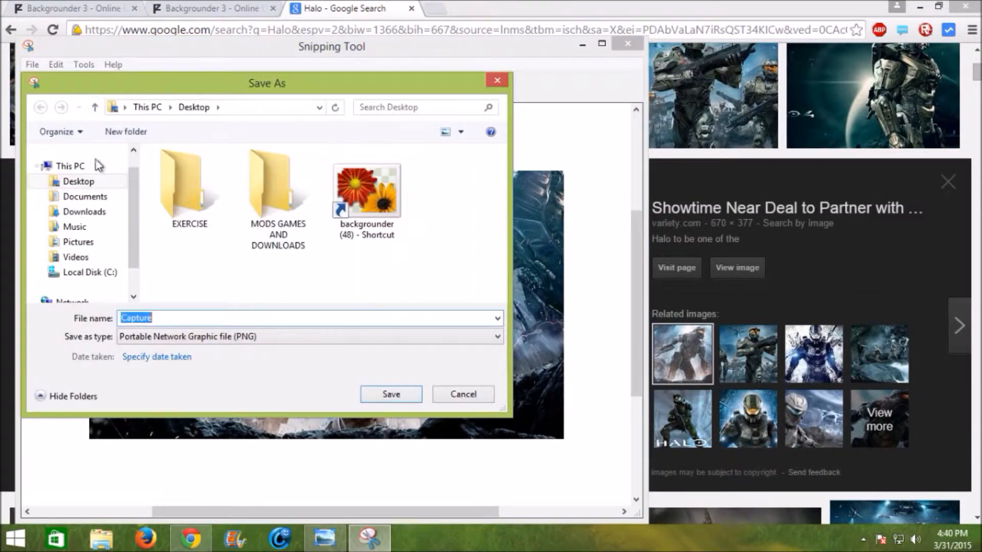
{"action": "left_click", "coordinate": [390, 394]}
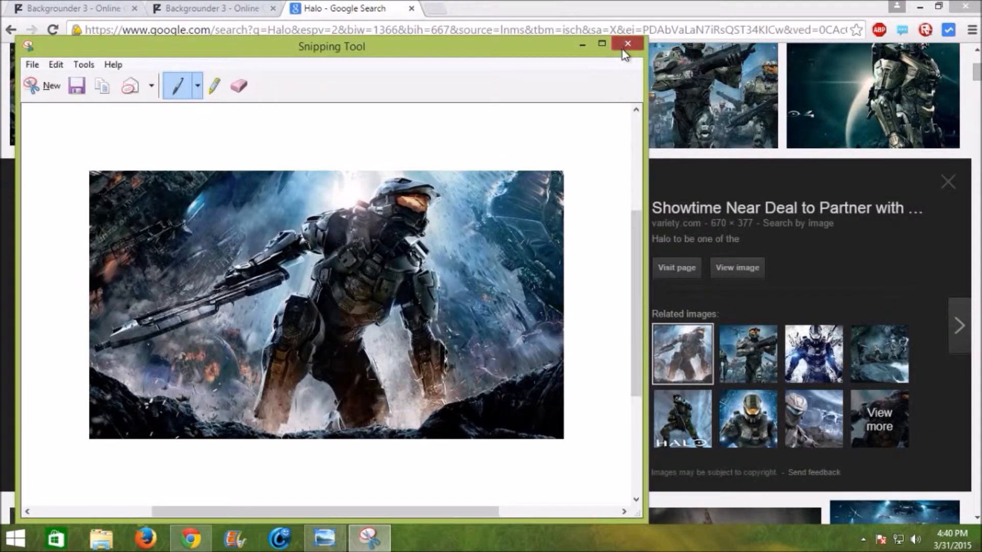
In Basics set the canvas Type to YouTube Thumbnail, then return to the Layer 1 options.
{"action": "left_click", "coordinate": [628, 44]}
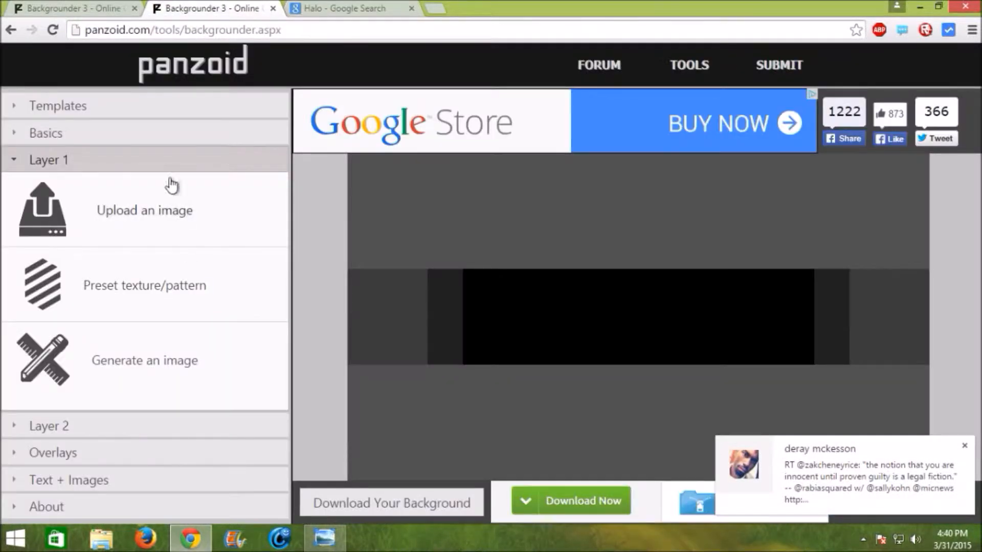
{"action": "left_click", "coordinate": [45, 133]}
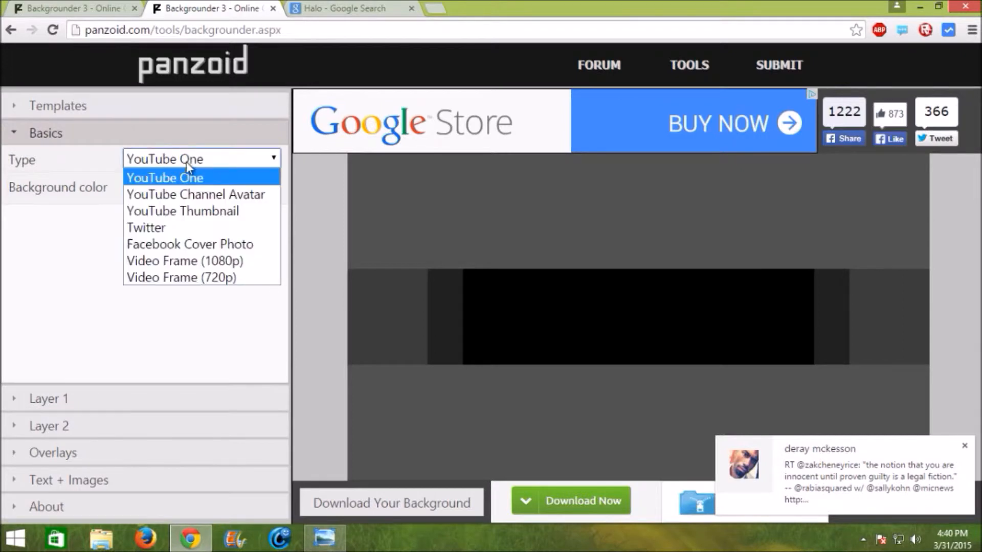
{"action": "left_click", "coordinate": [164, 177]}
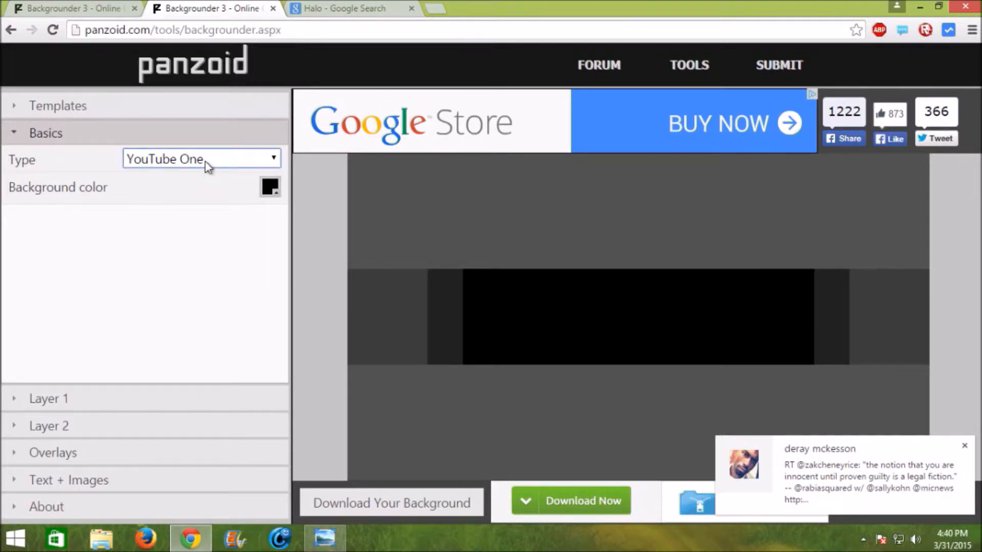
{"action": "left_click", "coordinate": [201, 158]}
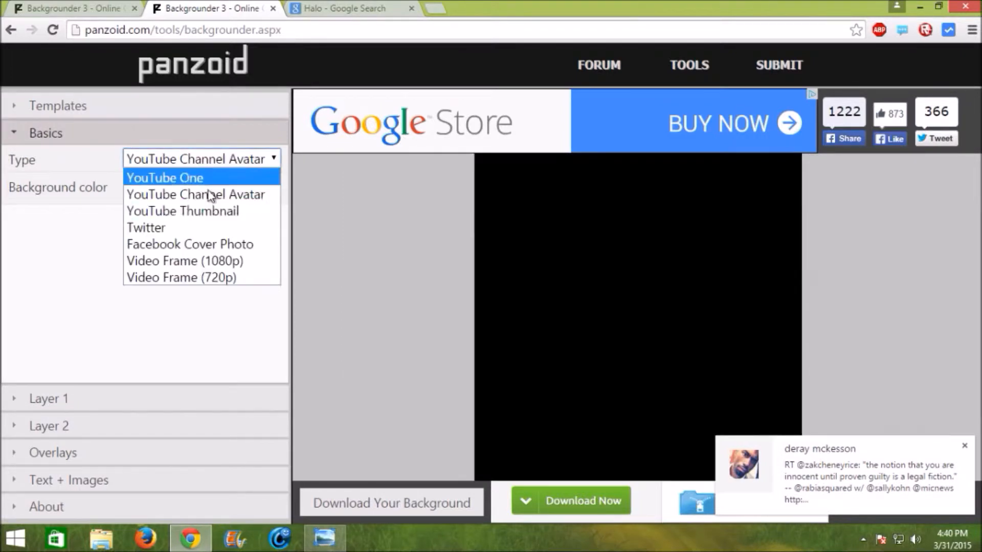
{"action": "left_click", "coordinate": [183, 212]}
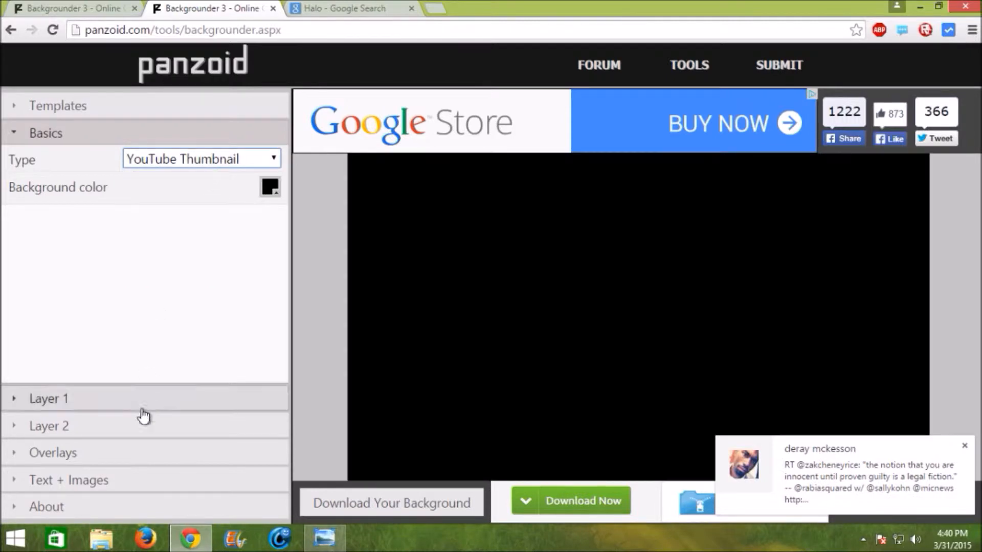
{"action": "left_click", "coordinate": [48, 399]}
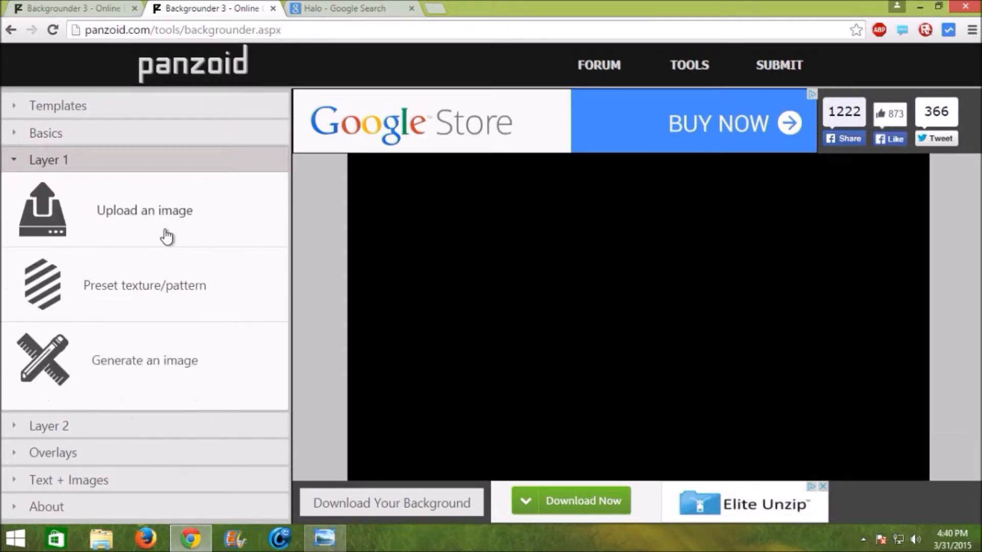
Upload the saved Master Chief capture into Layer 1 with Image style set to fill.
{"action": "left_click", "coordinate": [144, 210]}
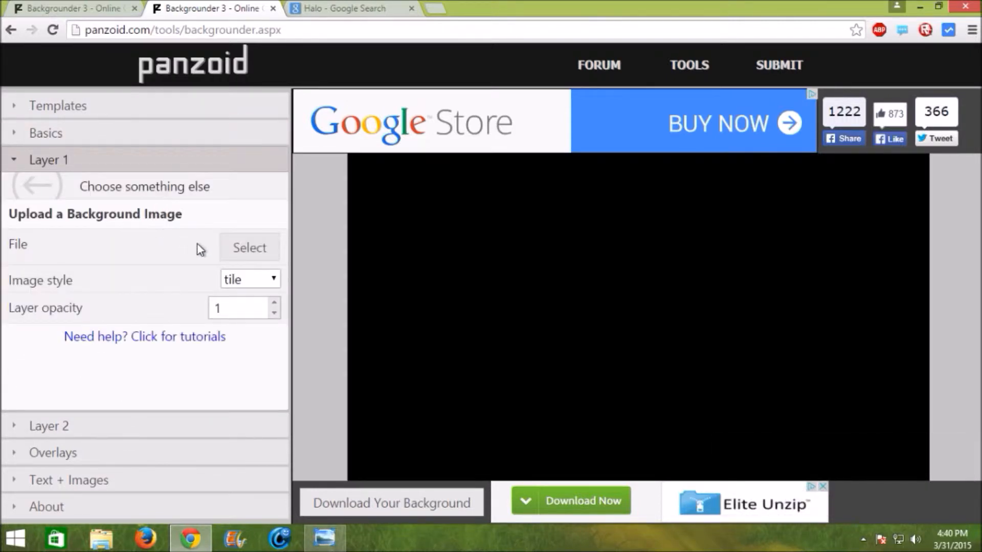
{"action": "left_click", "coordinate": [248, 247]}
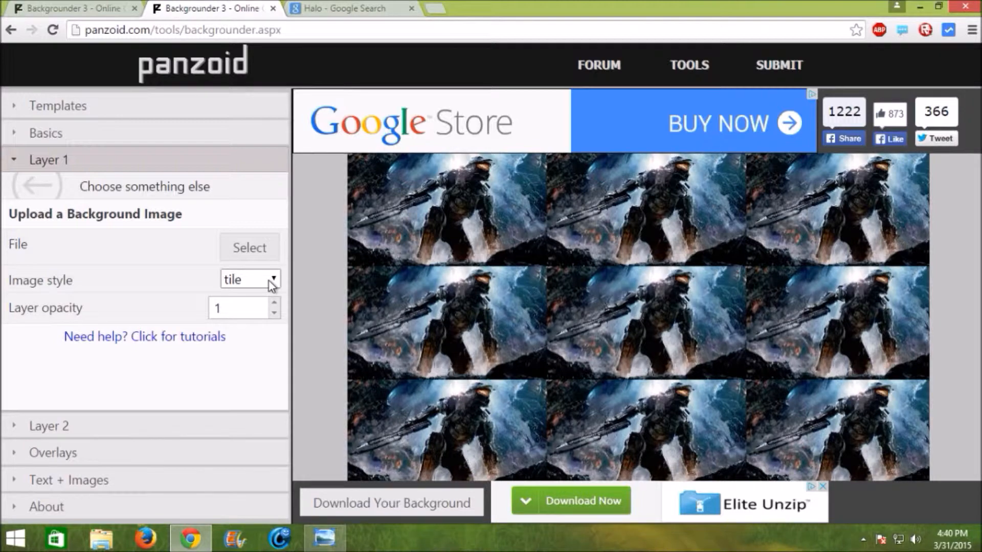
{"action": "left_click", "coordinate": [249, 279]}
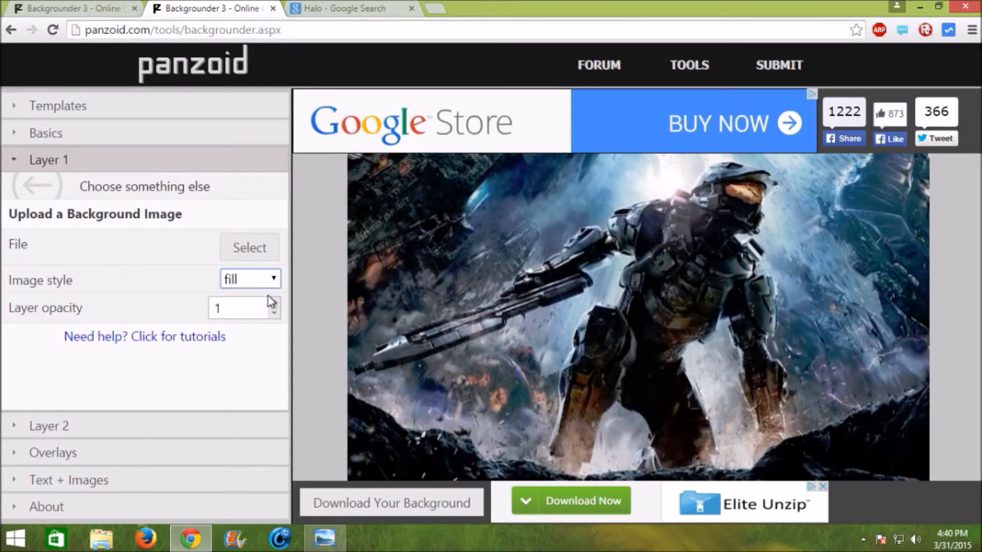
{"action": "mouse_move", "coordinate": [121, 479]}
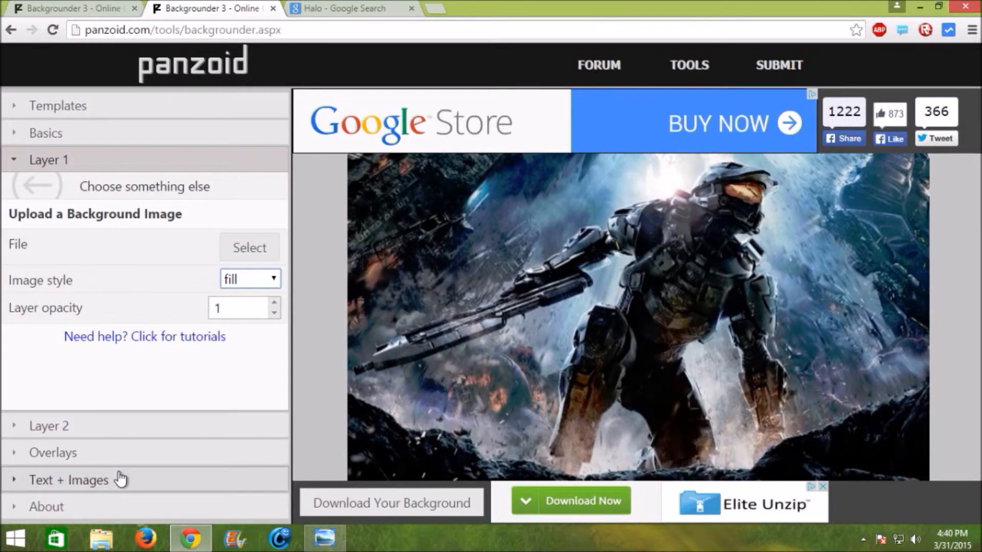
In Overlays set Channel shadow to off and Fade out to radial from center.
{"action": "left_click", "coordinate": [69, 480]}
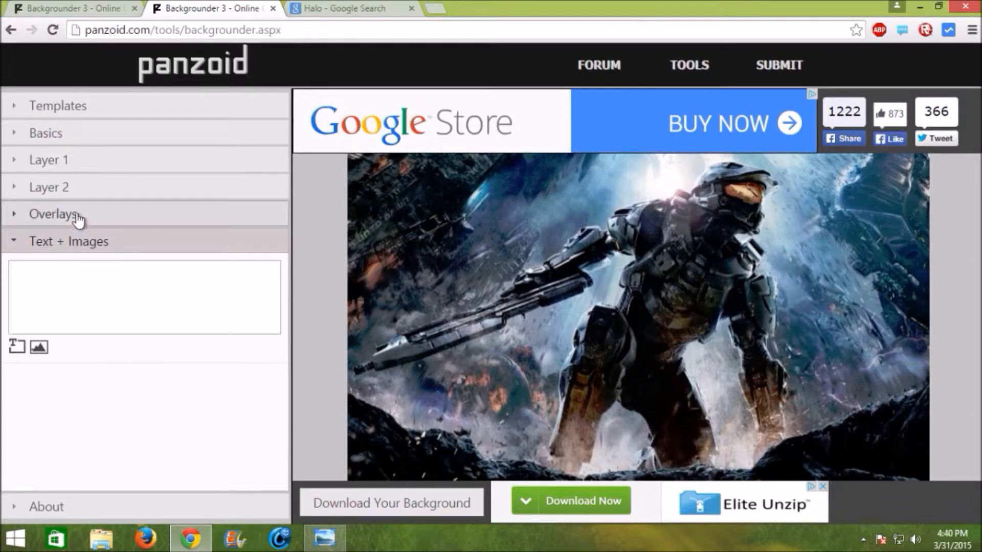
{"action": "left_click", "coordinate": [53, 214]}
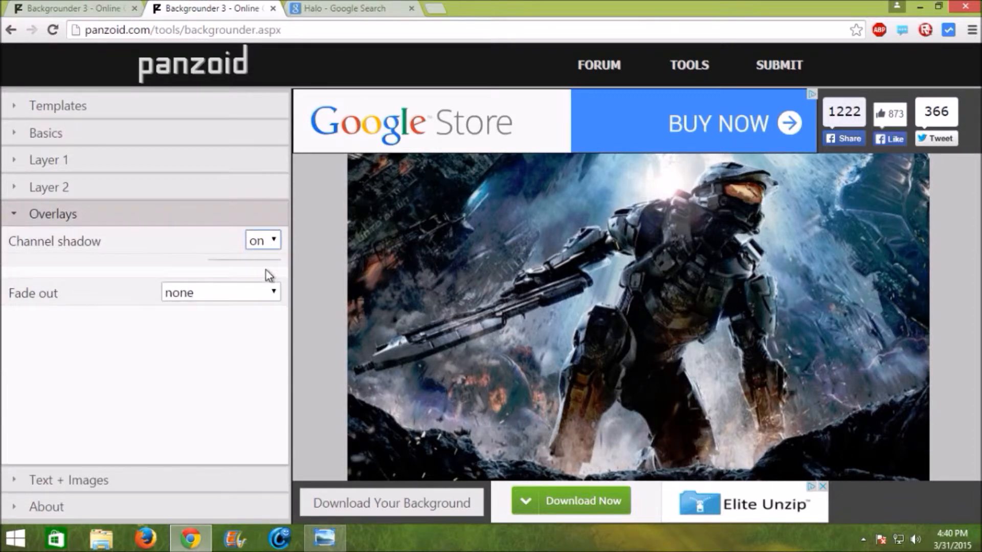
{"action": "left_click", "coordinate": [262, 240]}
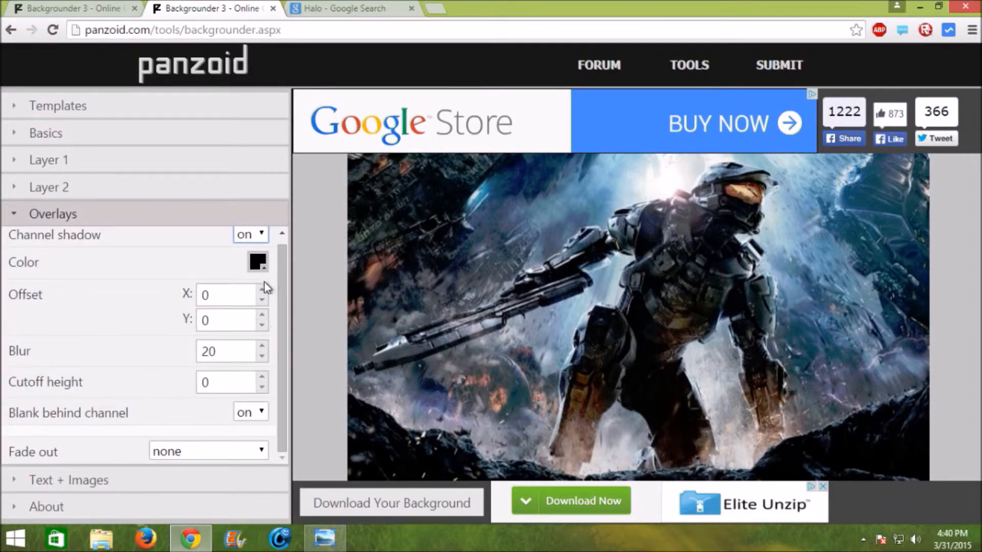
{"action": "left_click", "coordinate": [250, 235]}
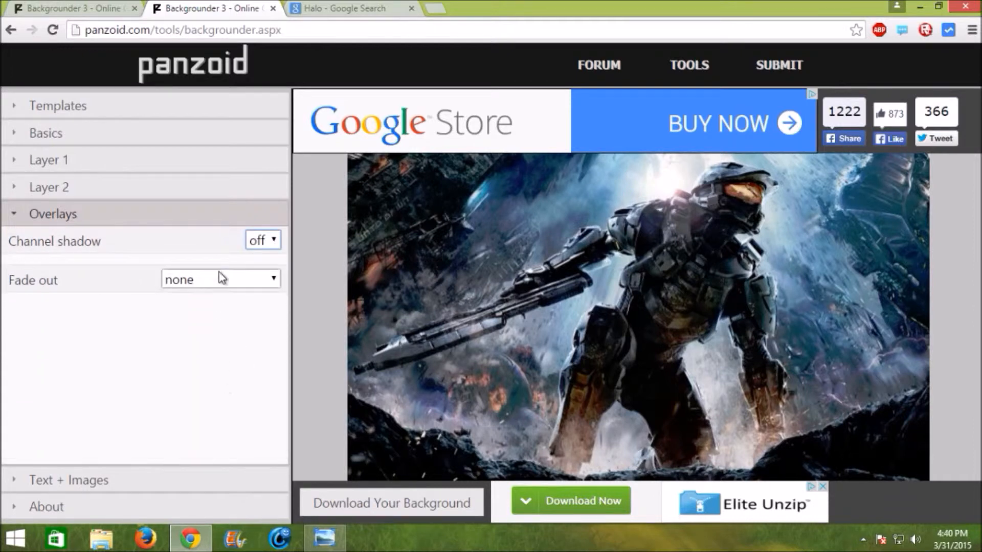
{"action": "left_click", "coordinate": [220, 279]}
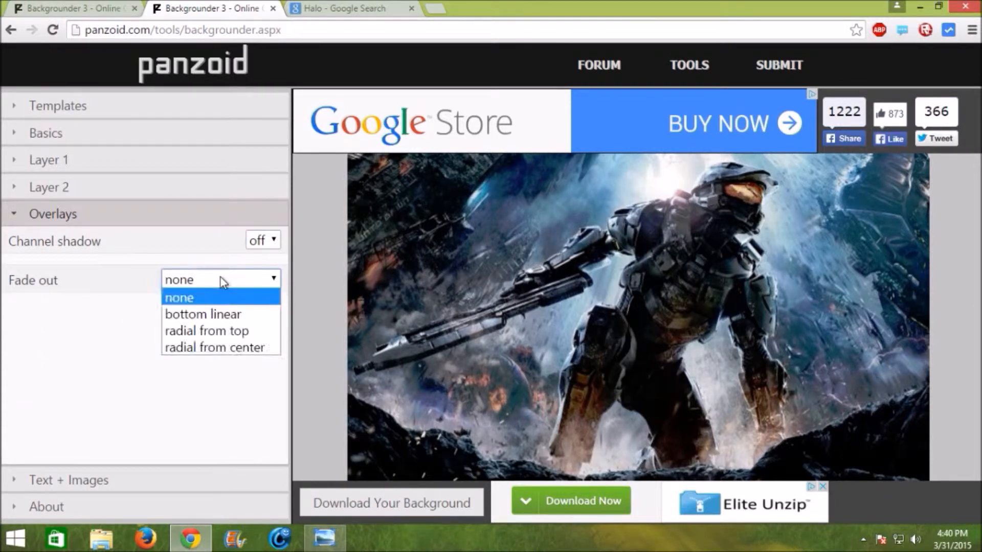
{"action": "left_click", "coordinate": [231, 348]}
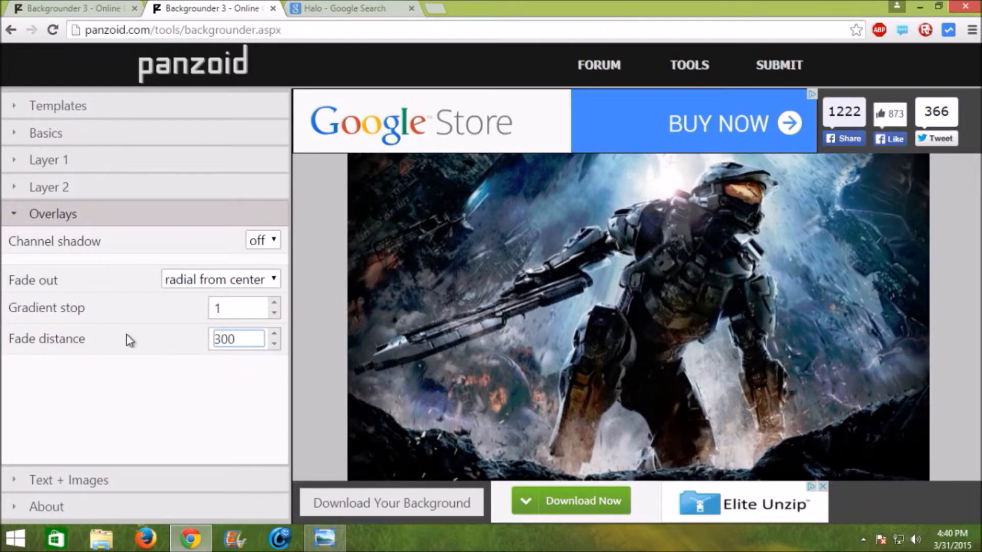
Add a new text sprite from Text + Images and turn its Text border on.
{"action": "left_click", "coordinate": [68, 480]}
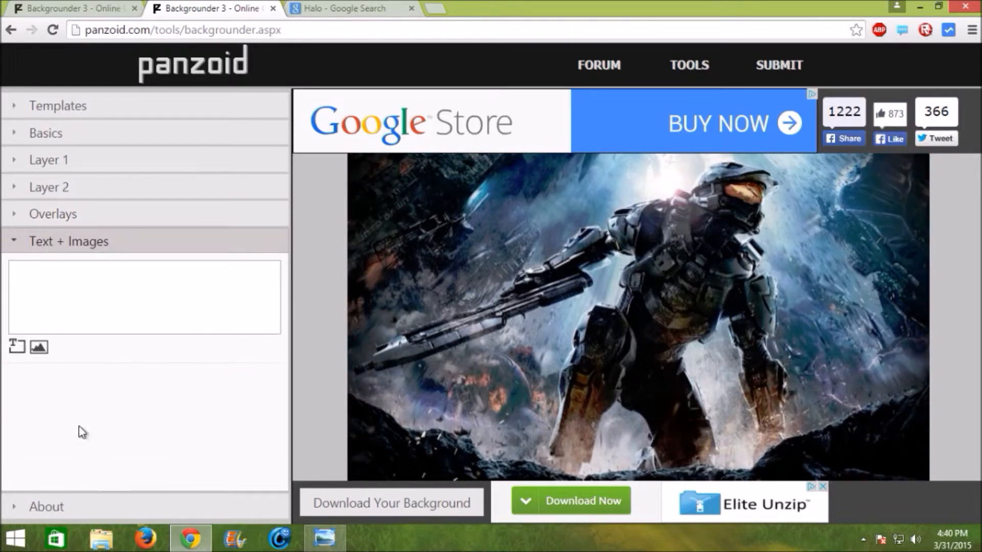
{"action": "left_click", "coordinate": [17, 347]}
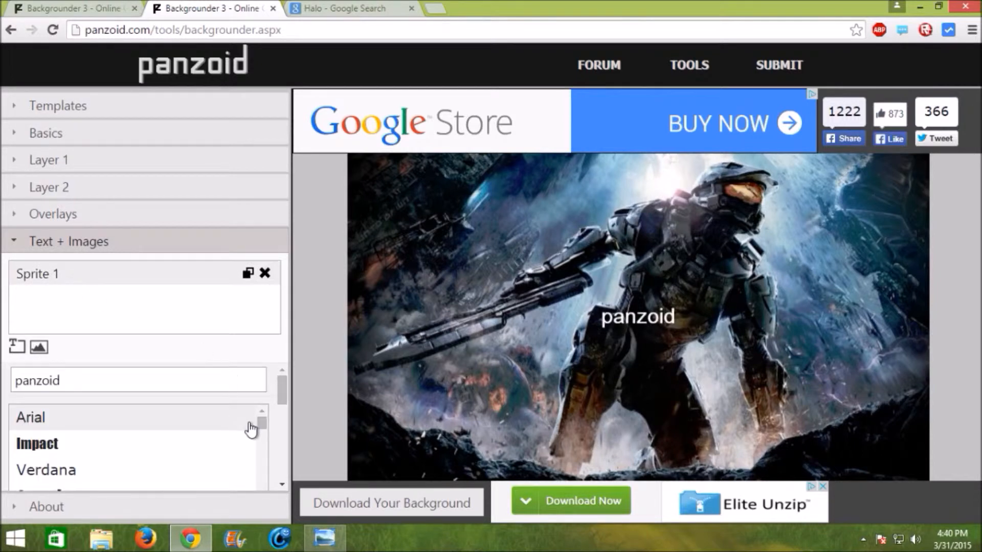
{"action": "scroll", "scroll_direction": "down", "scroll_amount": 3}
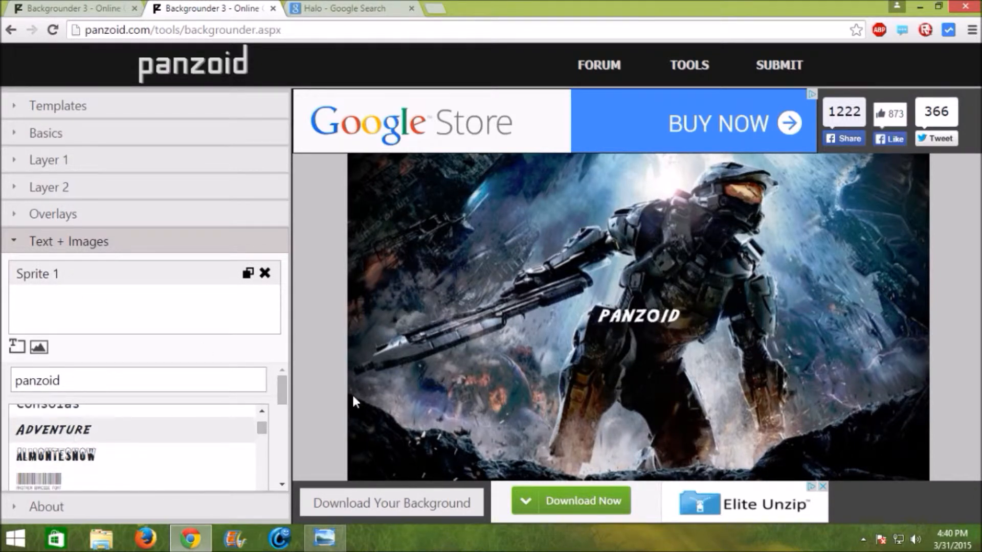
{"action": "scroll", "scroll_direction": "down", "scroll_amount": 3}
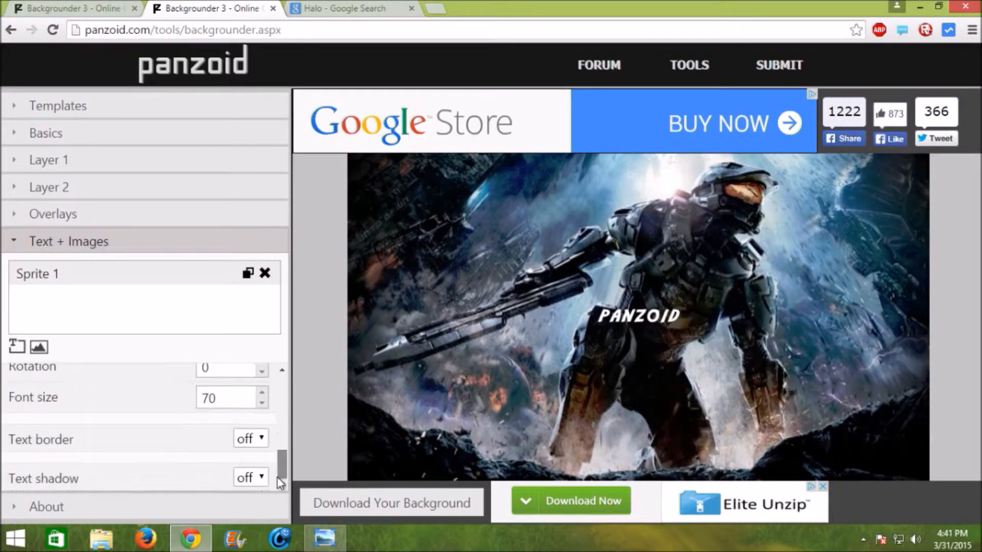
{"action": "left_click", "coordinate": [250, 438]}
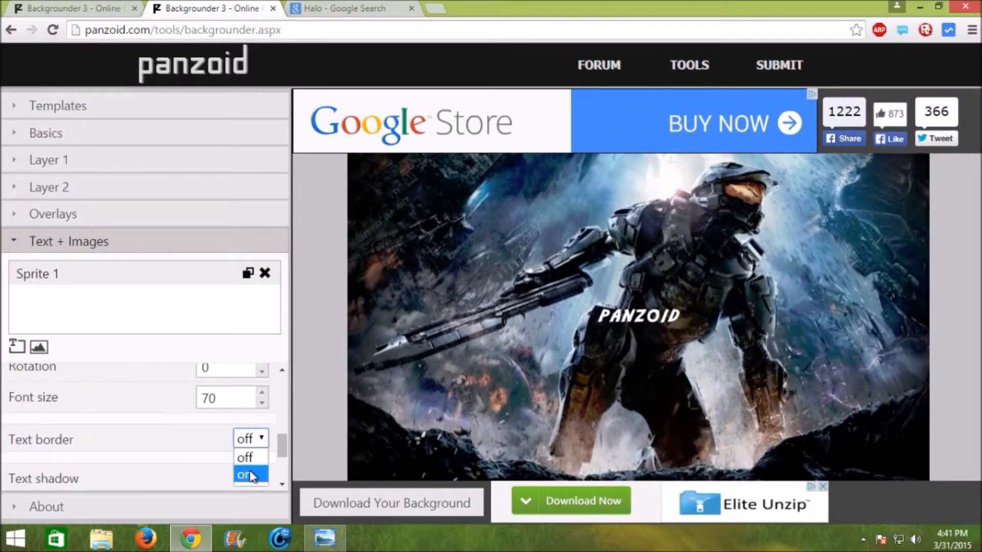
{"action": "left_click", "coordinate": [245, 474]}
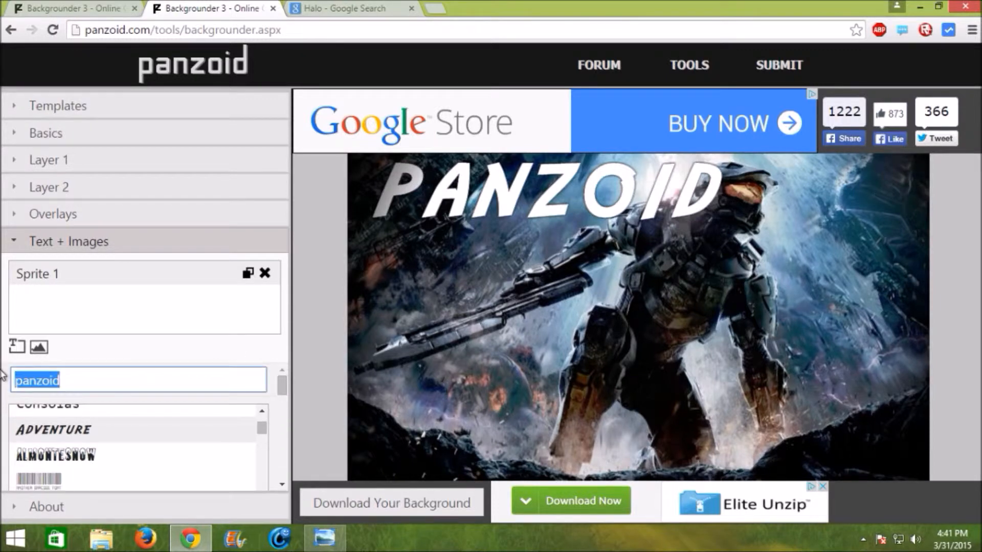
Change the sprite text to 'Halo 4', then to 'Gameplay'.
{"action": "type", "text": "Halo"}
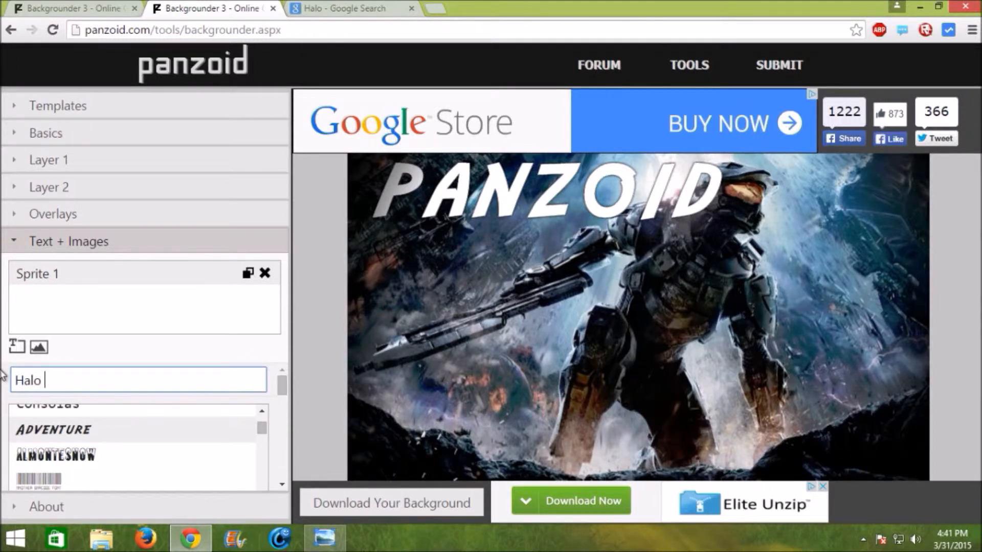
{"action": "type", "text": "4"}
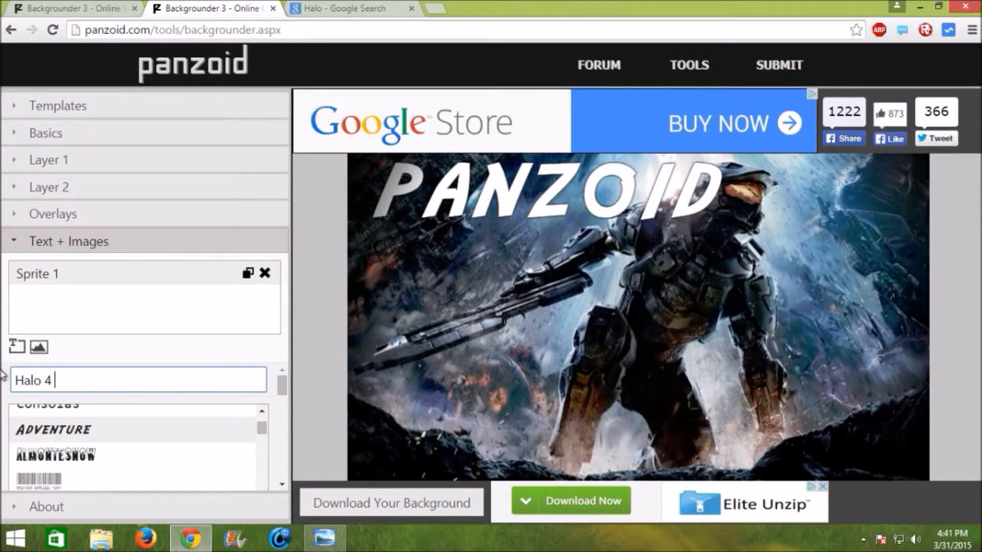
{"action": "mouse_move", "coordinate": [59, 399]}
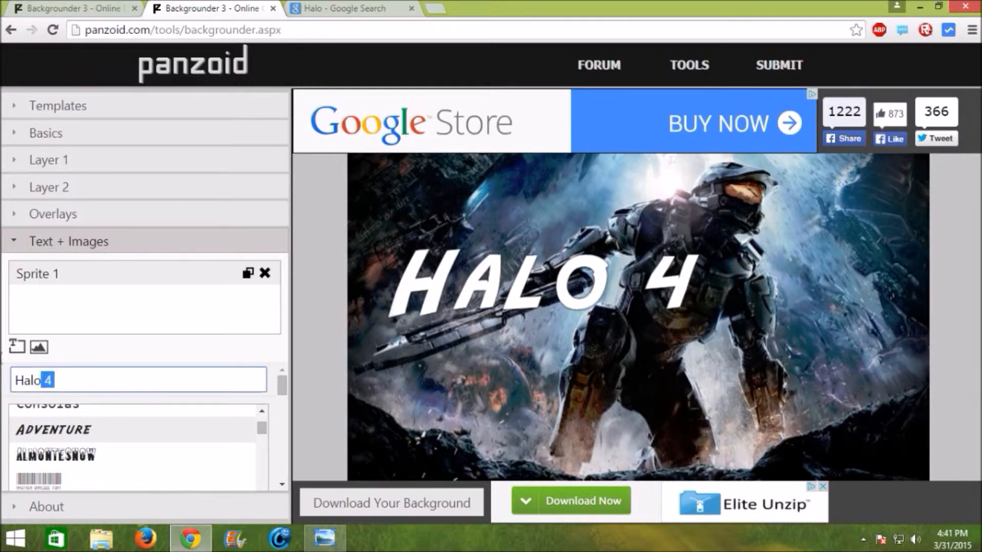
{"action": "type", "text": "Gameplay"}
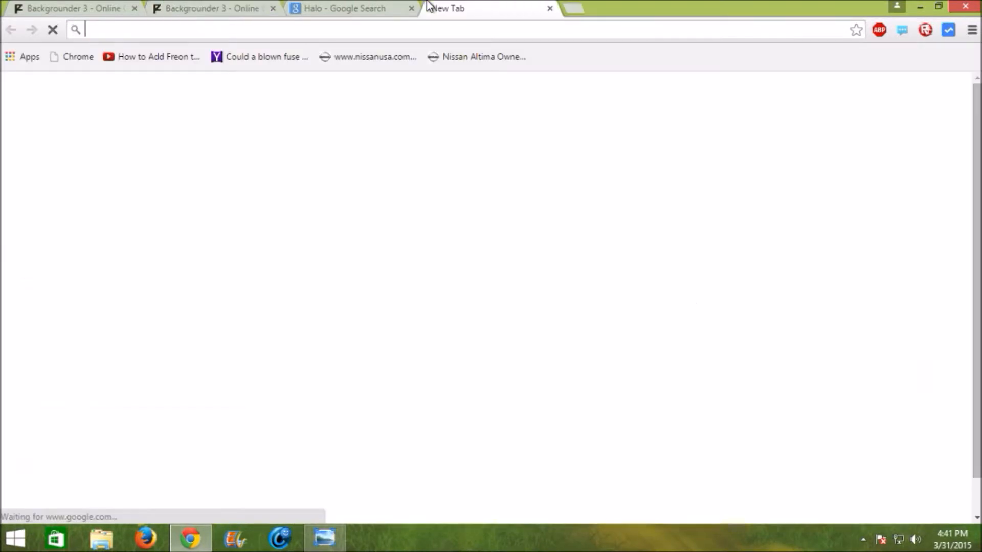
Search Google Images for 'halo 4 transparent' and preview the blue Halo 4 emblem logo.
{"action": "type", "text": "halo 4 transpar"}
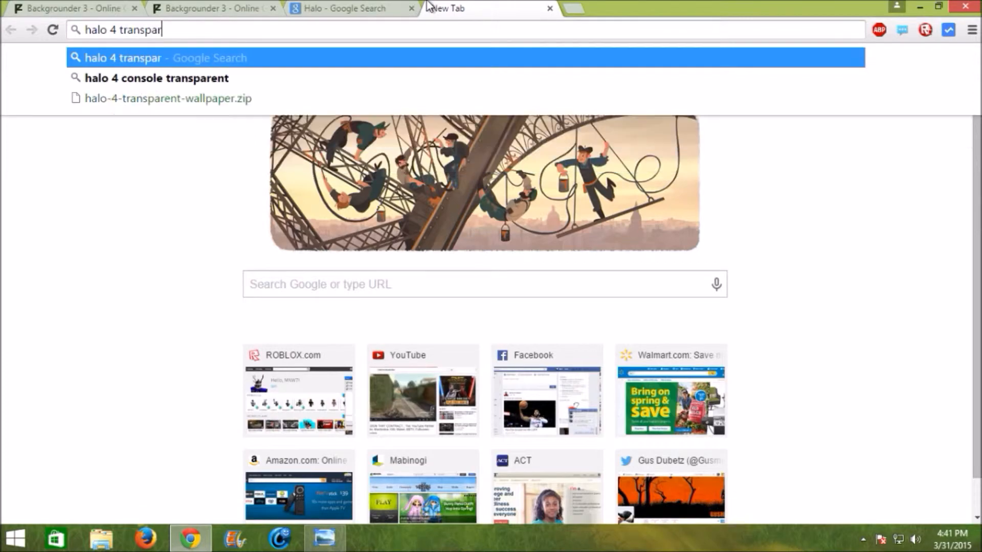
{"action": "key", "text": "Return"}
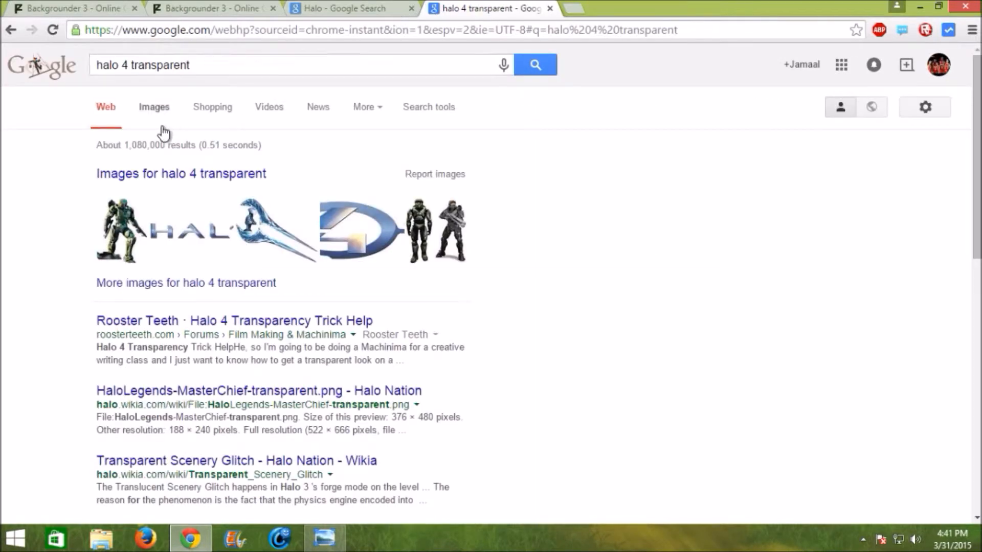
{"action": "left_click", "coordinate": [154, 106]}
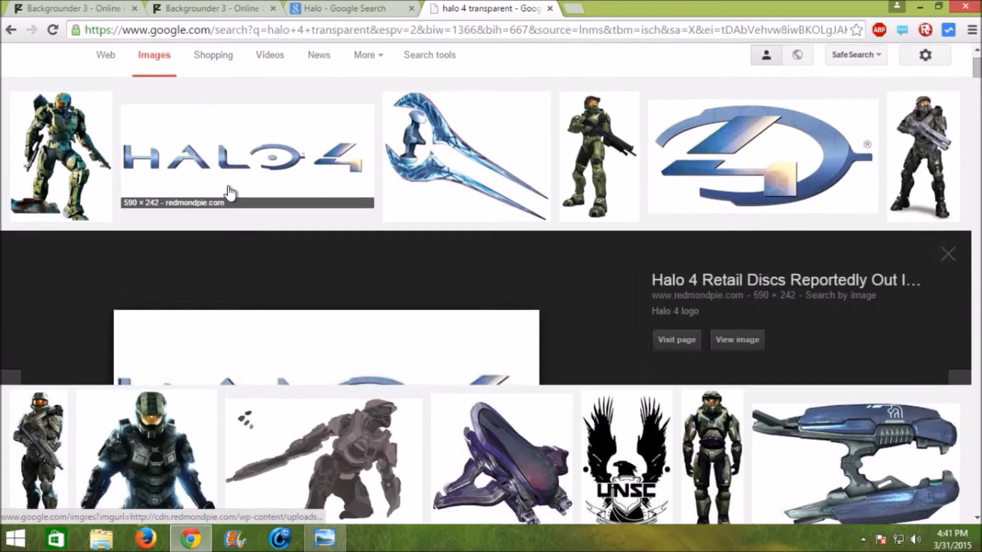
{"action": "left_click", "coordinate": [465, 156]}
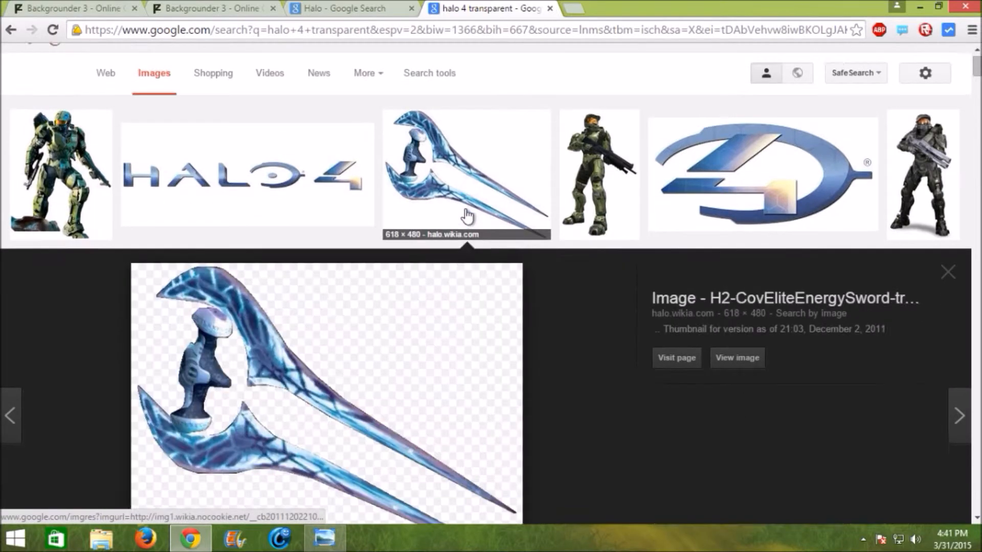
{"action": "left_click", "coordinate": [761, 174]}
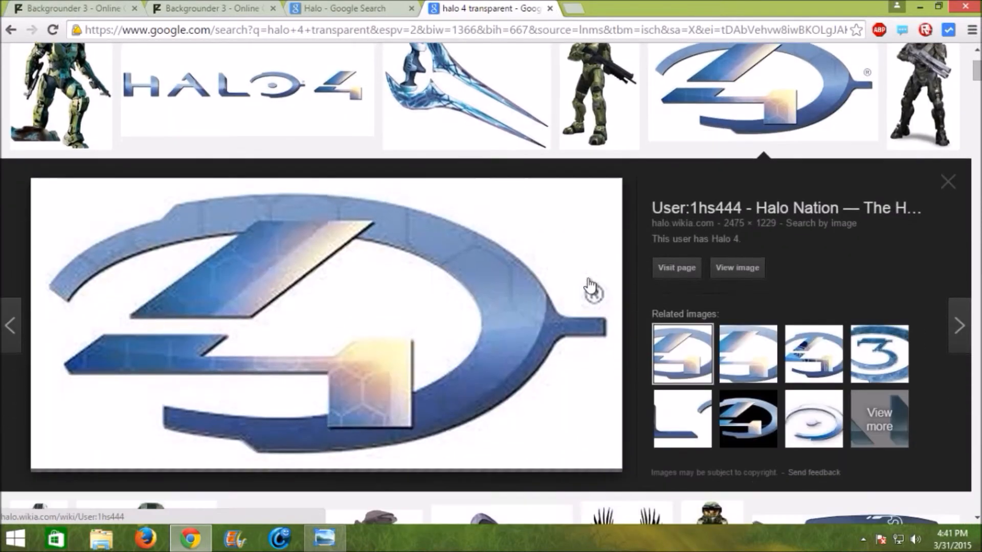
Download the Halo 4 logo PNG and return to the Backgrounder tab.
{"action": "scroll", "scroll_direction": "down", "scroll_amount": 3}
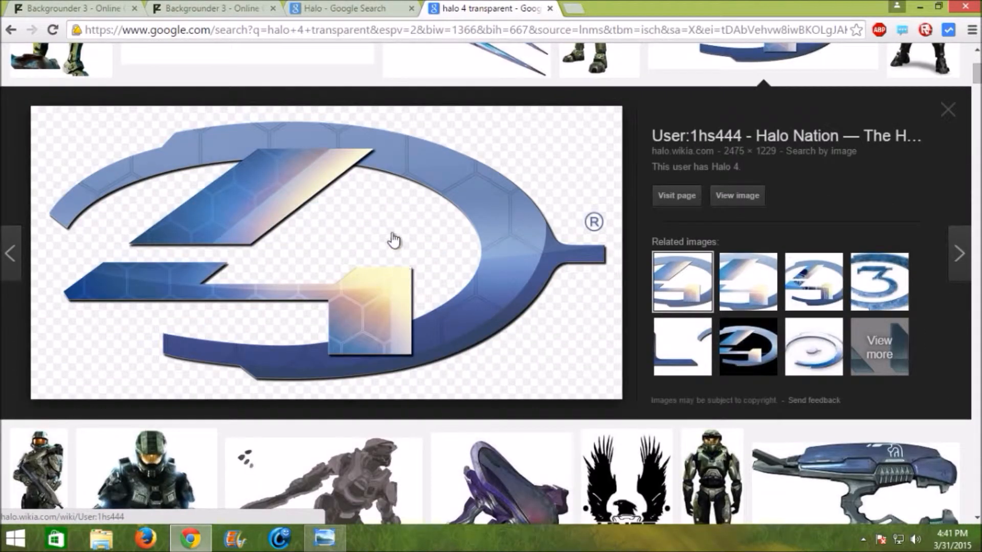
{"action": "scroll", "scroll_direction": "up", "scroll_amount": 3}
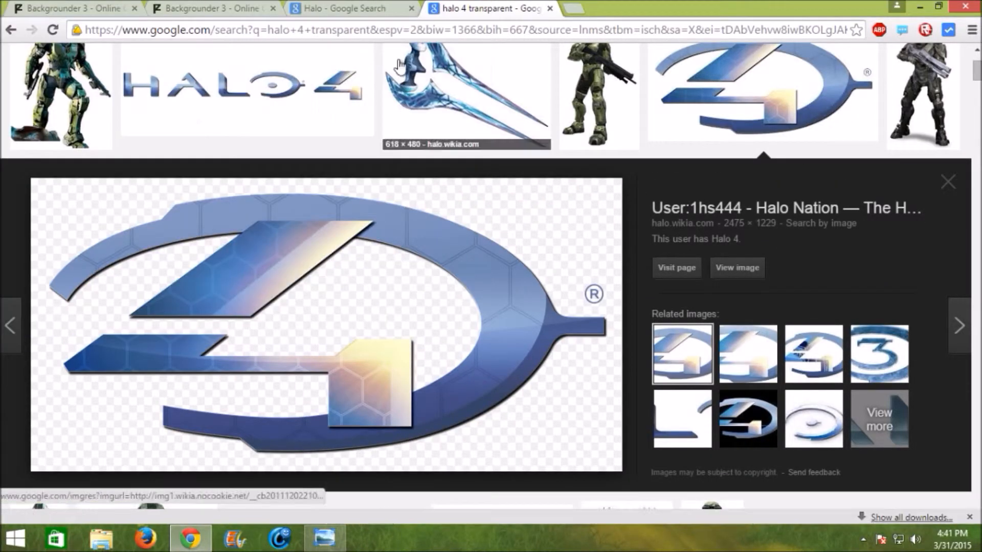
{"action": "left_click", "coordinate": [210, 8]}
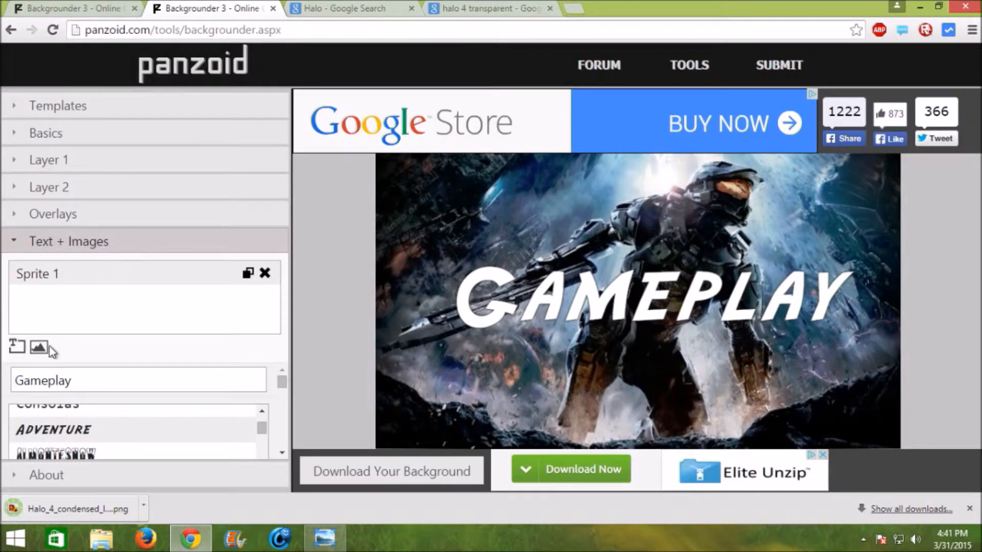
{"action": "mouse_move", "coordinate": [39, 349]}
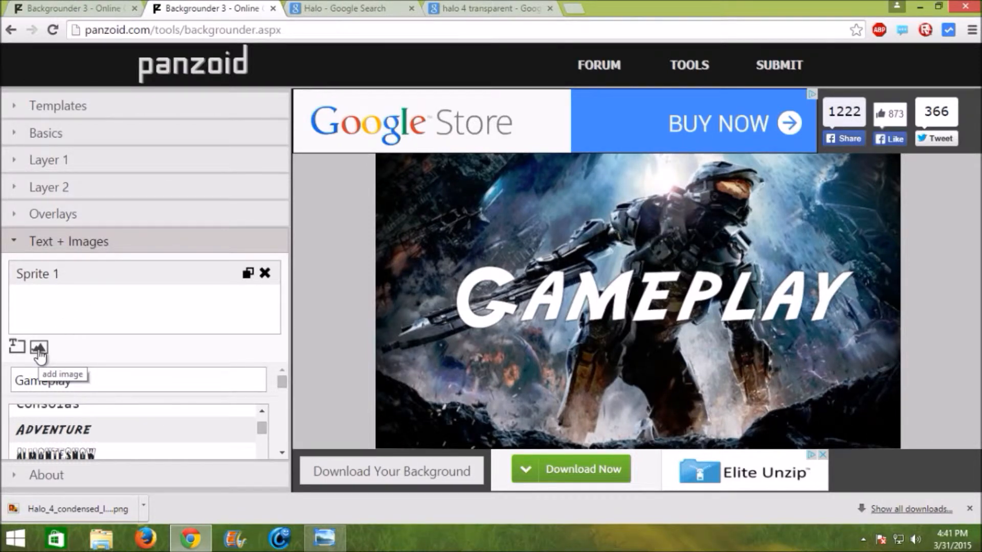
Add the Halo_4_condensed_logo file from the Desktop as an image layer and scale it down.
{"action": "left_click", "coordinate": [38, 347]}
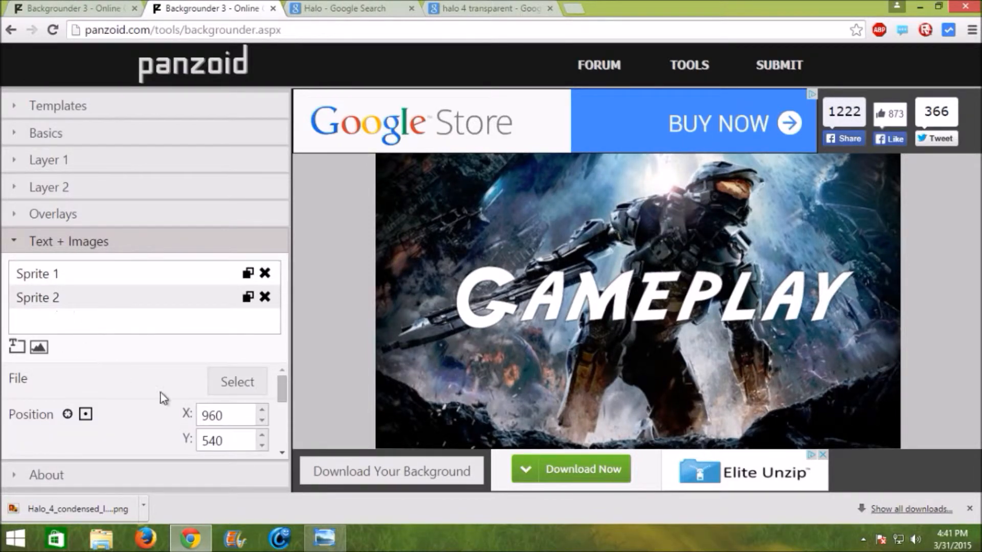
{"action": "left_click", "coordinate": [237, 381]}
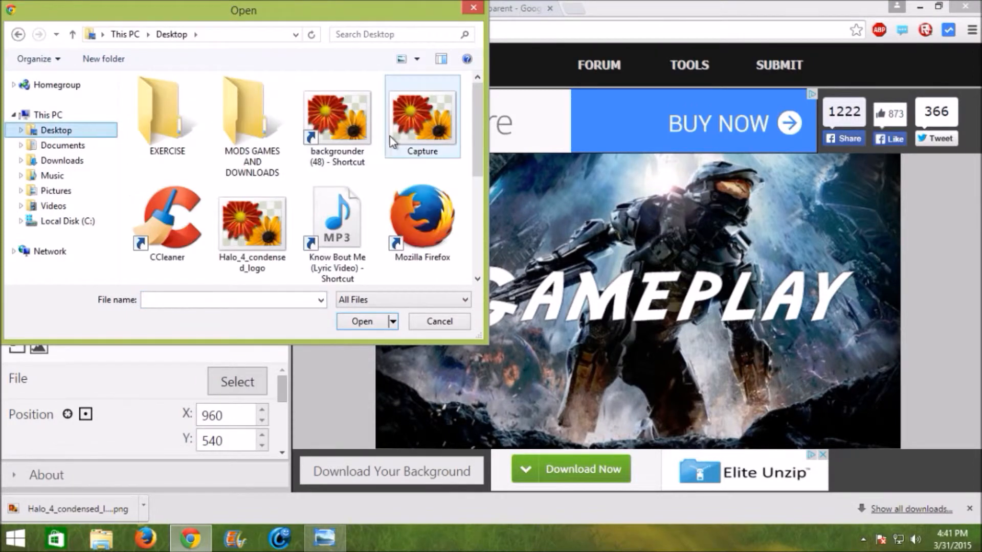
{"action": "left_click", "coordinate": [360, 322]}
{"action": "type", "text": "1"}
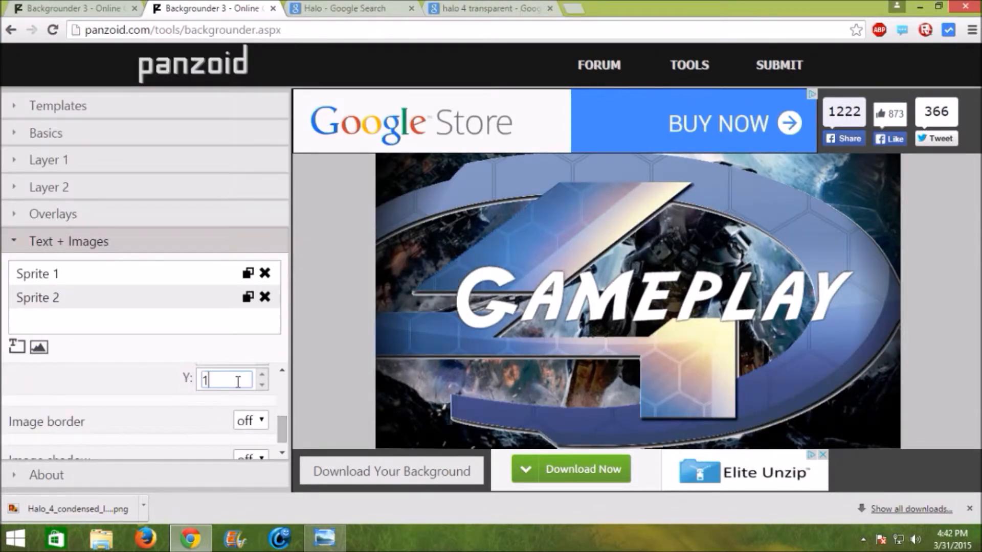
{"action": "type", "text": ".3"}
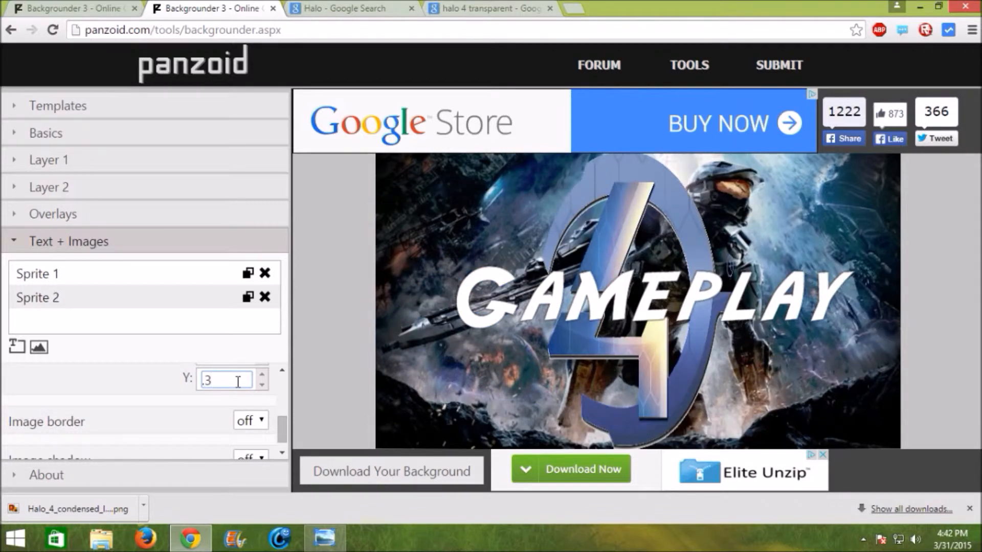
{"action": "scroll", "scroll_direction": "down", "scroll_amount": 3}
{"action": "type", "text": ".1"}
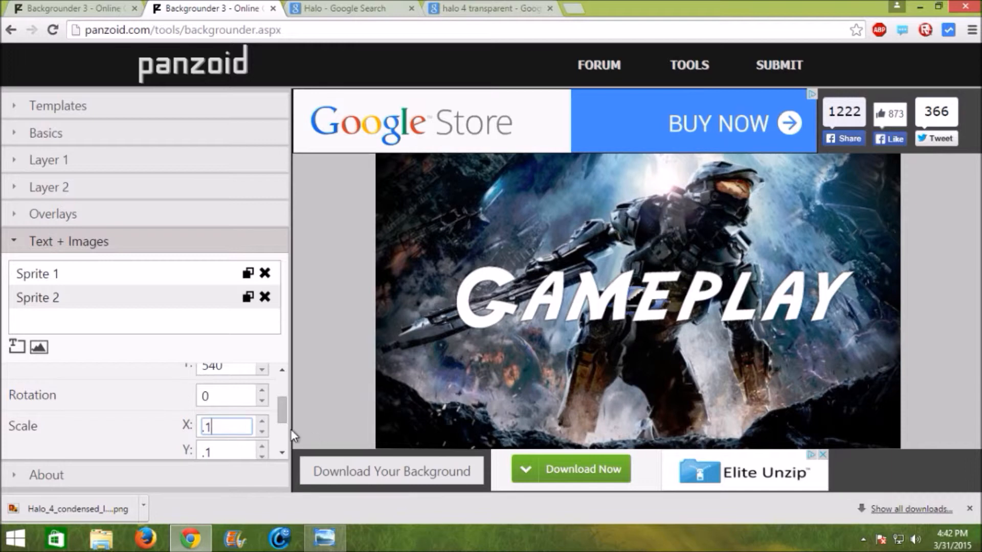
{"action": "type", "text": "2"}
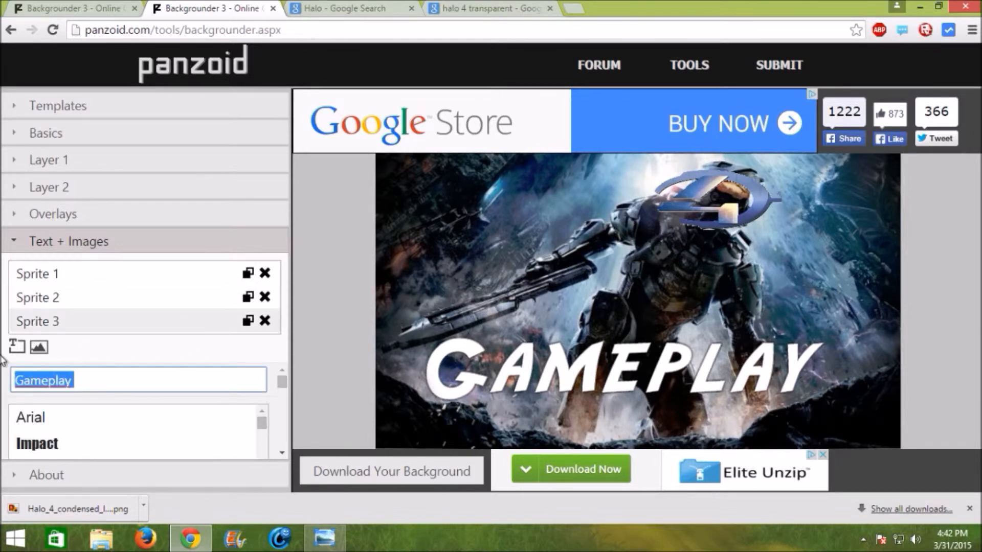
Add a 'Halo' text sprite and another text layer for the year 2015.
{"action": "type", "text": "Halo"}
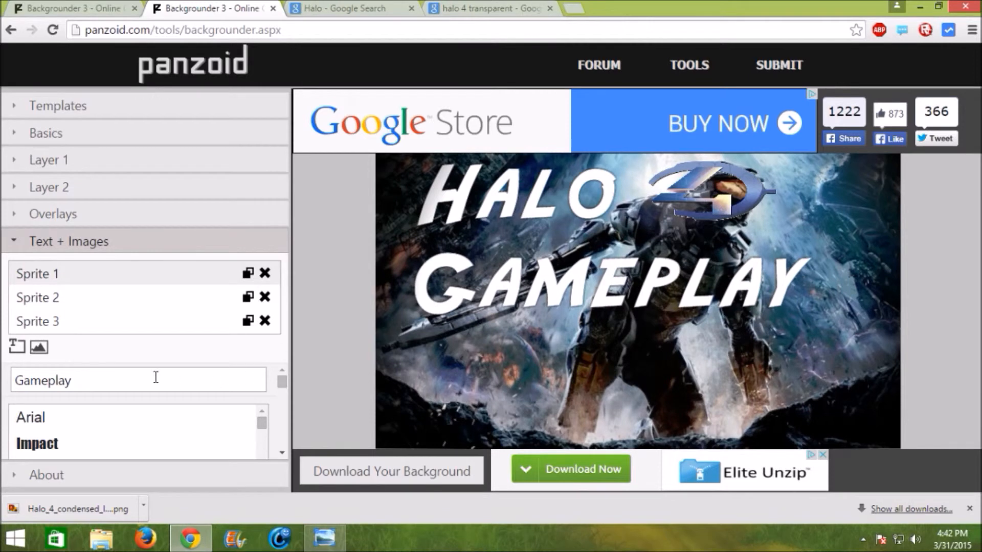
{"action": "left_click", "coordinate": [38, 321]}
{"action": "type", "text": "2015"}
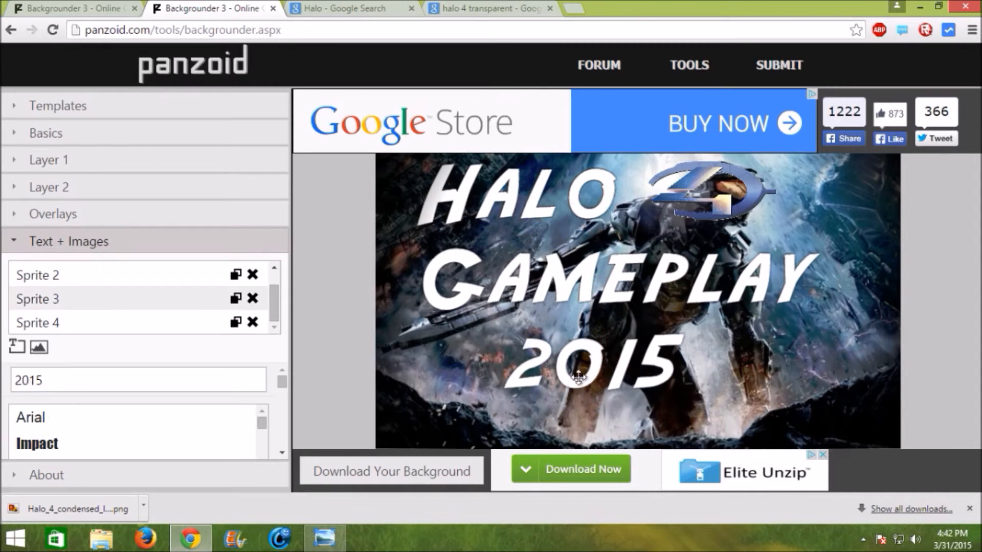
{"action": "mouse_move", "coordinate": [448, 451]}
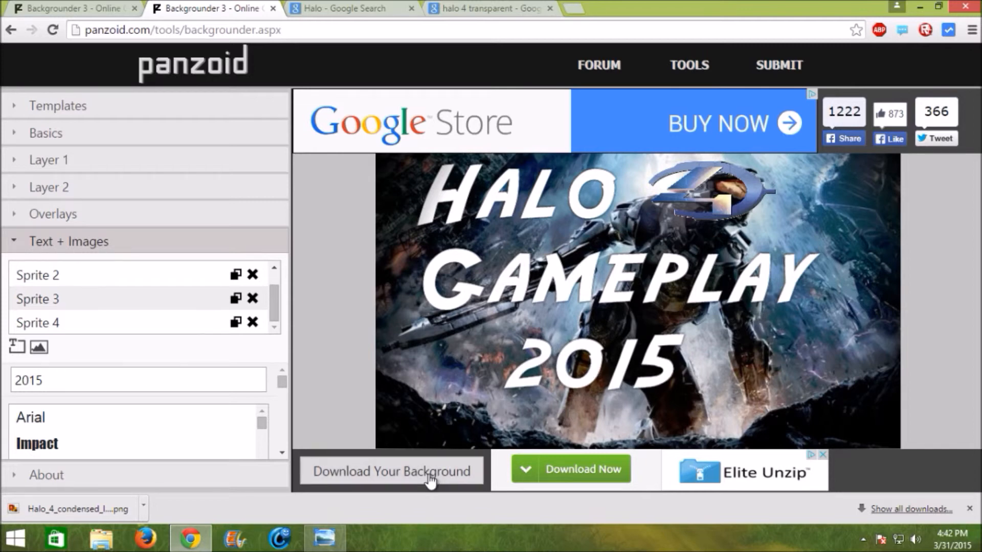
Download the finished Halo Gameplay 2015 background.
{"action": "left_click", "coordinate": [389, 471]}
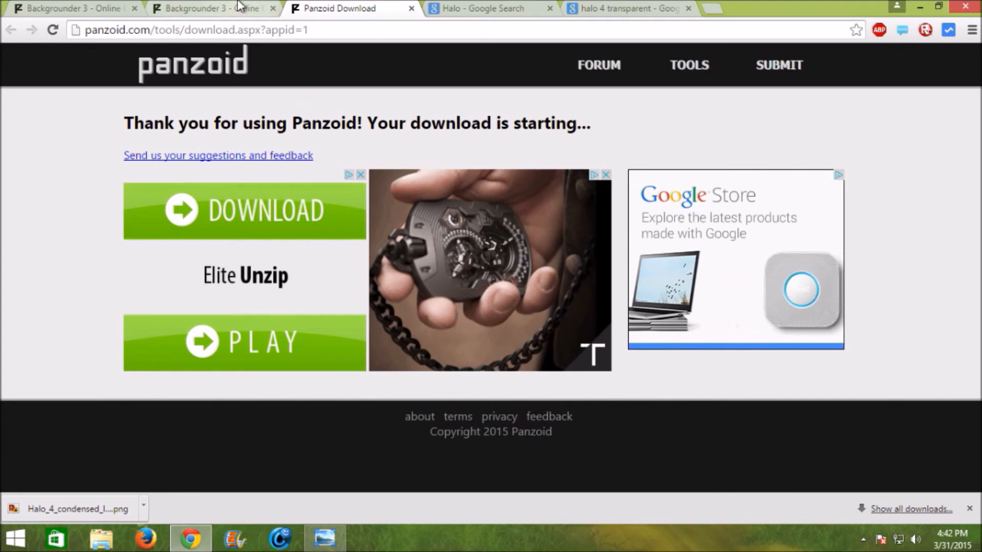
{"action": "mouse_move", "coordinate": [307, 91]}
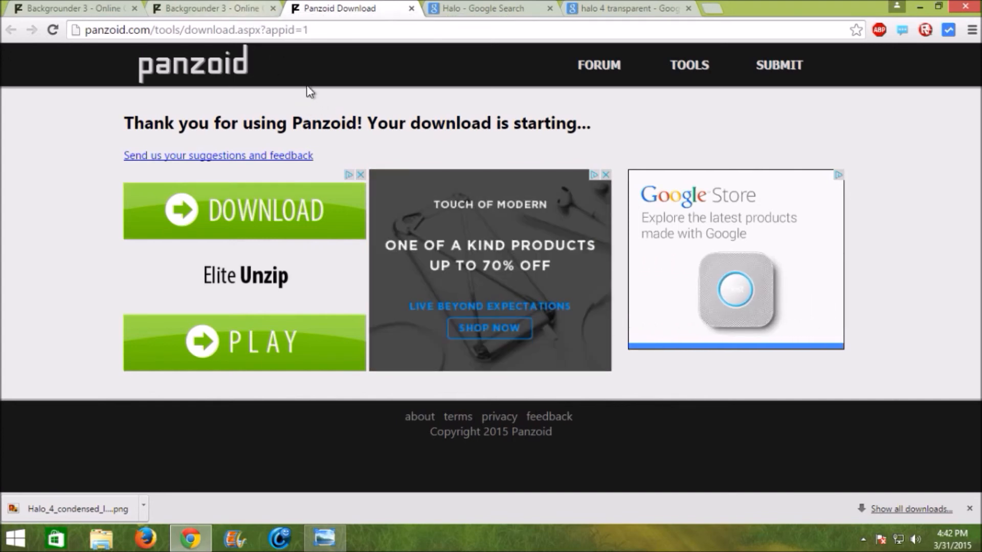